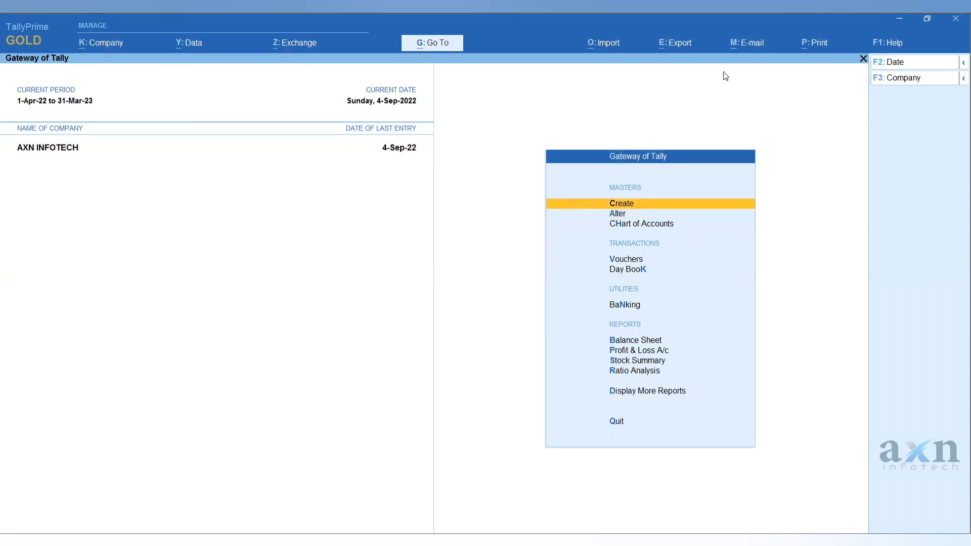
Step: Open Update Party GSTIN/UIN via Display More Reports > GST Reports
{"action": "left_click", "coordinate": [647, 391]}
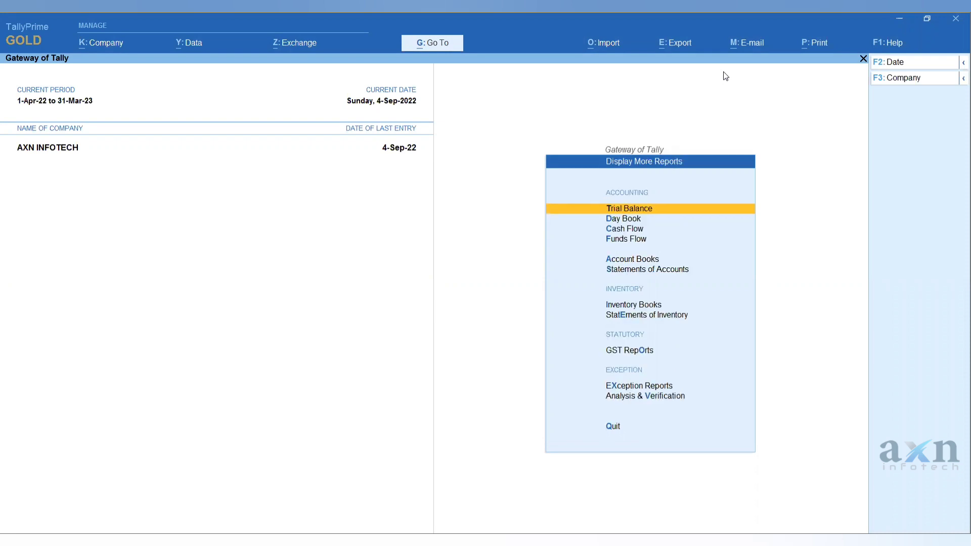
{"action": "left_click", "coordinate": [629, 350]}
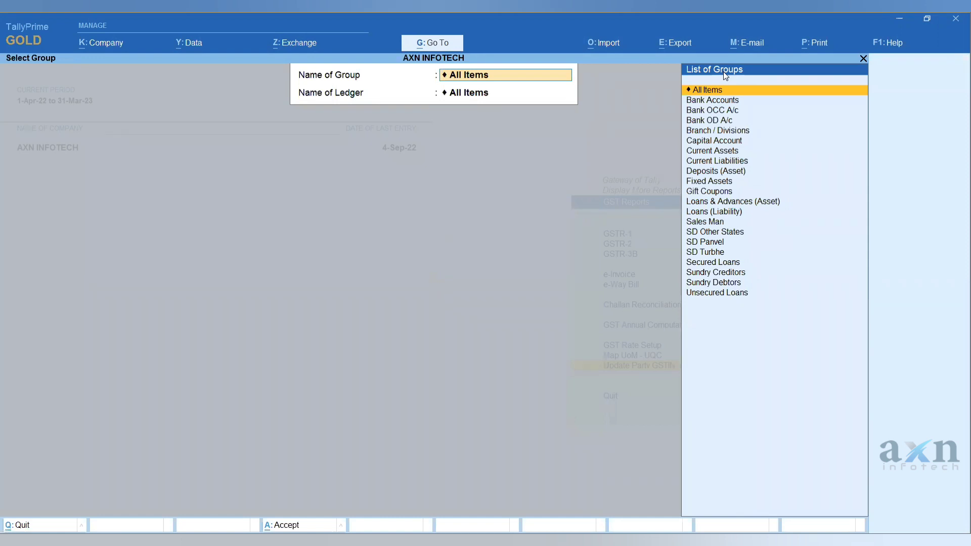
Step: Load the report for the Sundry Creditors group, showing seven unregistered-GSTIN parties
{"action": "type", "text": "Cre"}
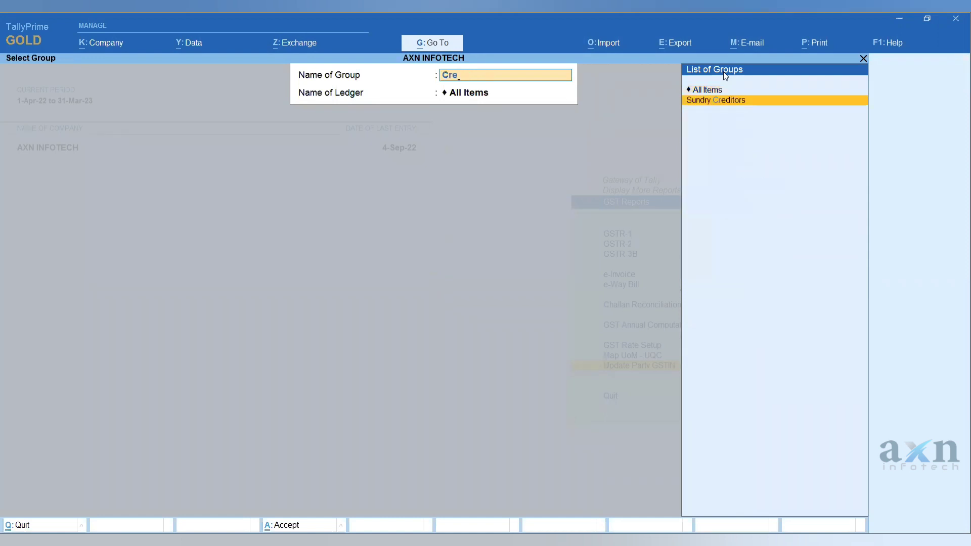
{"action": "left_click", "coordinate": [715, 100]}
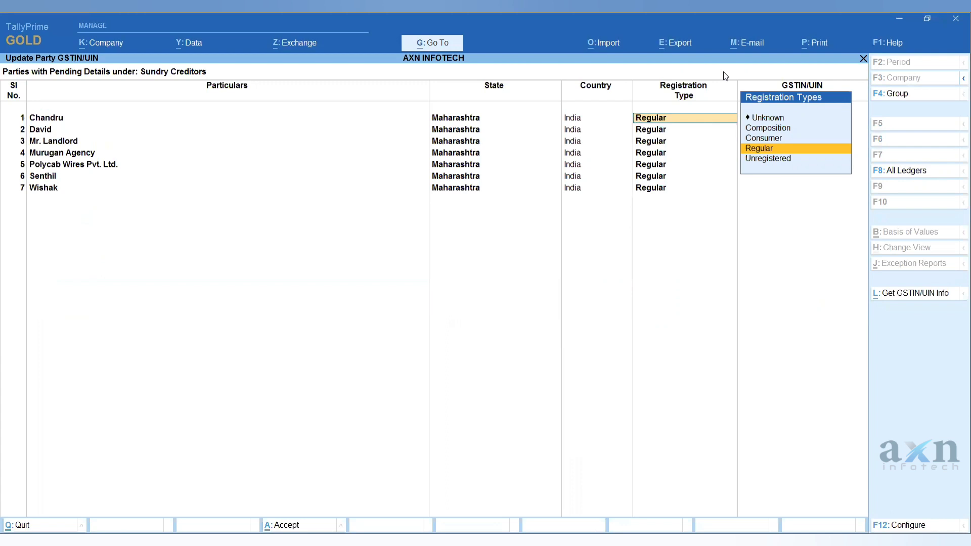
Step: Exit the Update Party GSTIN/UIN report back to Display More Reports
{"action": "left_click", "coordinate": [758, 149]}
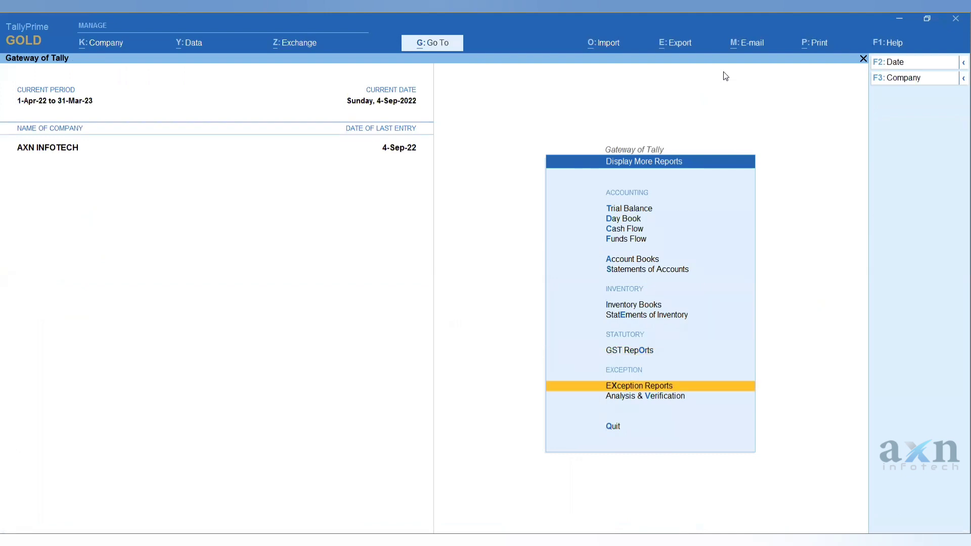
Step: Open Exception Reports > Ledgers Without E-mail IDs
{"action": "left_click", "coordinate": [638, 385]}
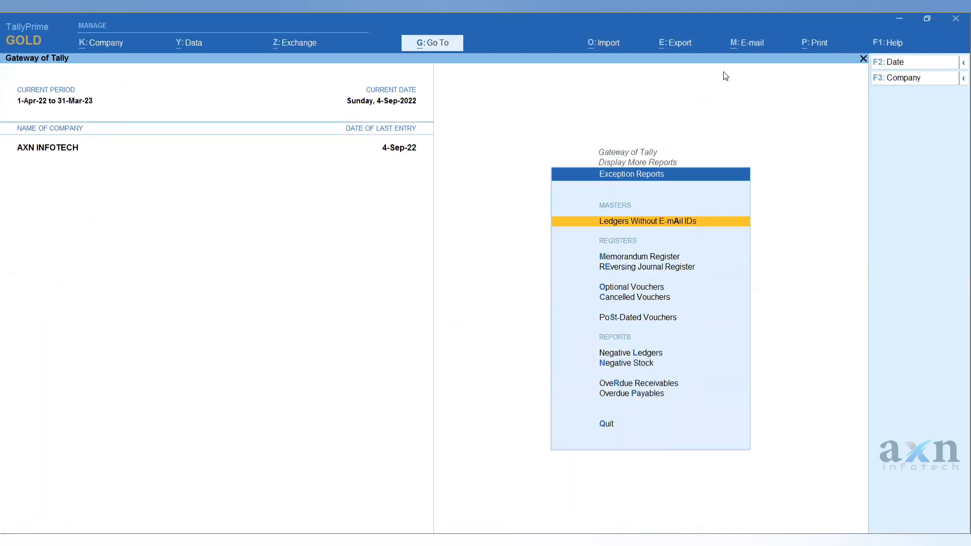
{"action": "left_click", "coordinate": [647, 221]}
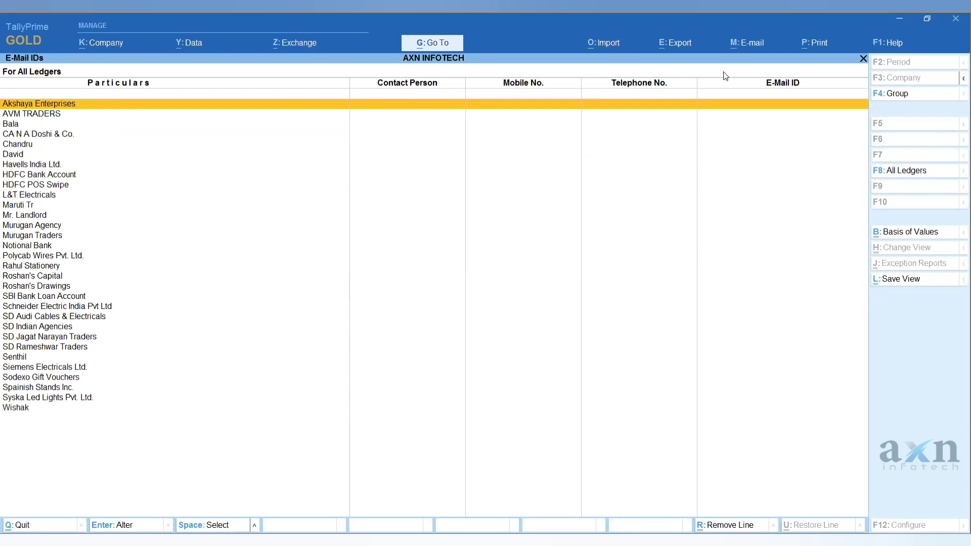
Step: Show all ledgers and alter Akshaya Enterprises, enabling its contact details form
{"action": "left_click", "coordinate": [905, 171]}
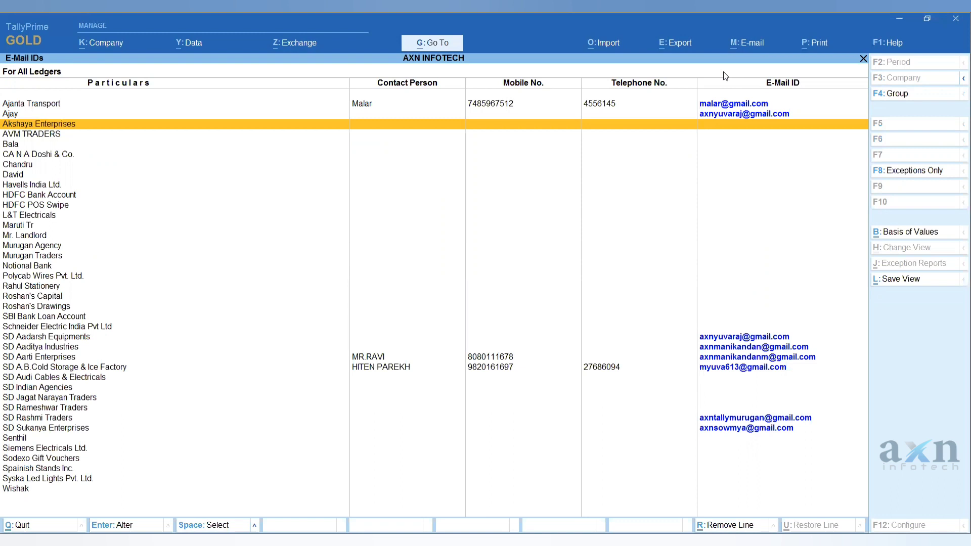
{"action": "left_click", "coordinate": [911, 170]}
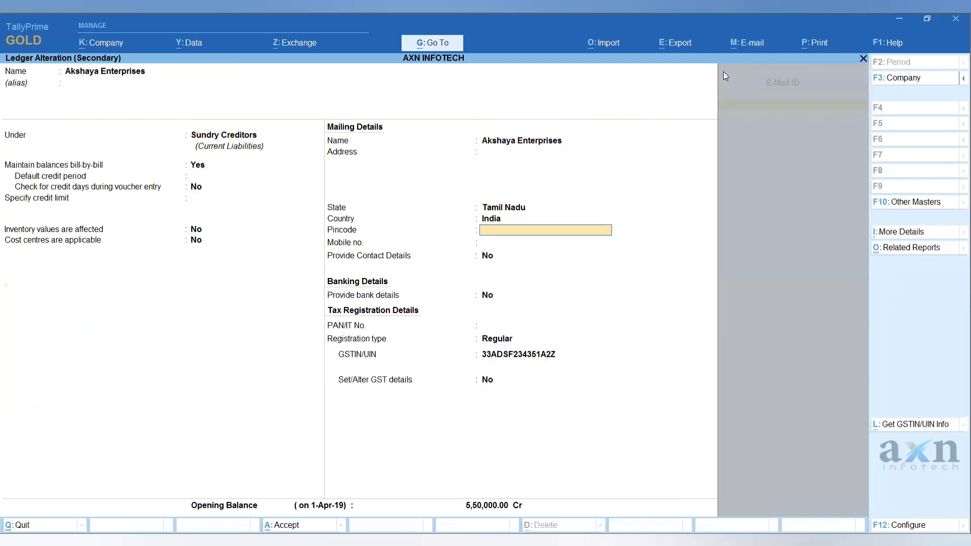
{"action": "type", "text": "9"}
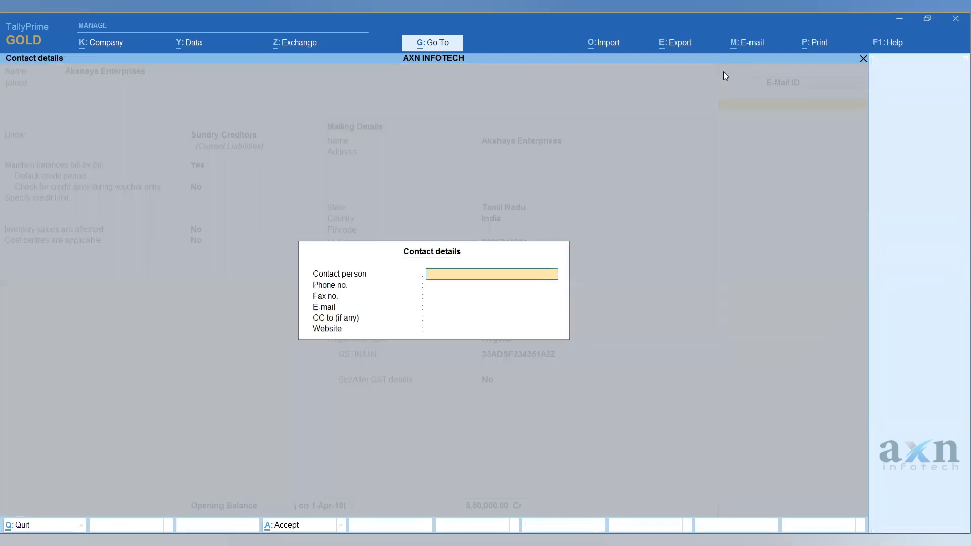
{"action": "type", "text": "Mal"}
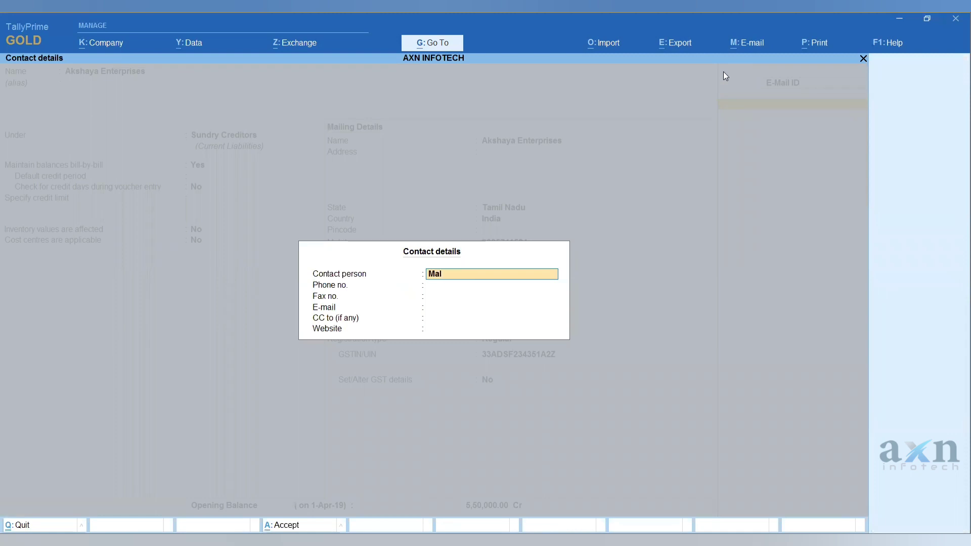
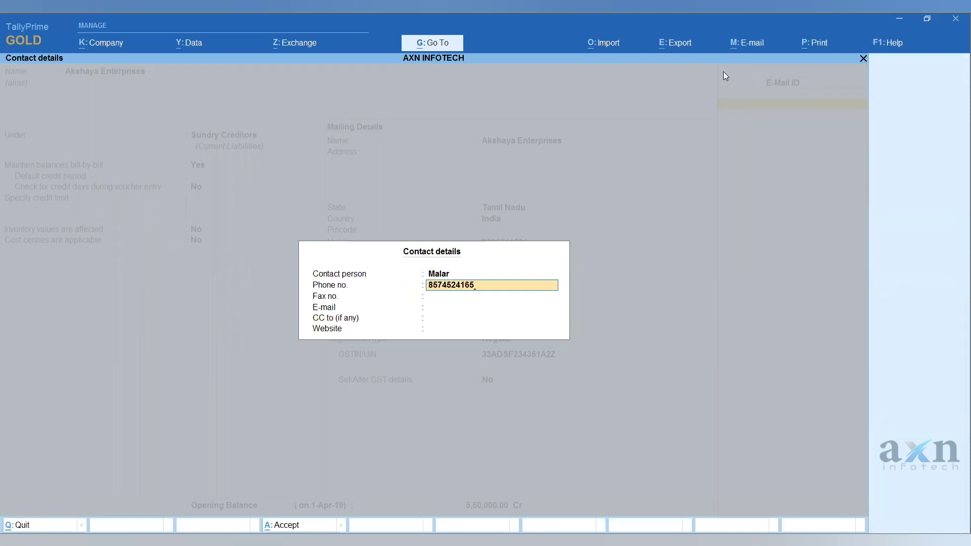
{"action": "key", "text": "enter"}
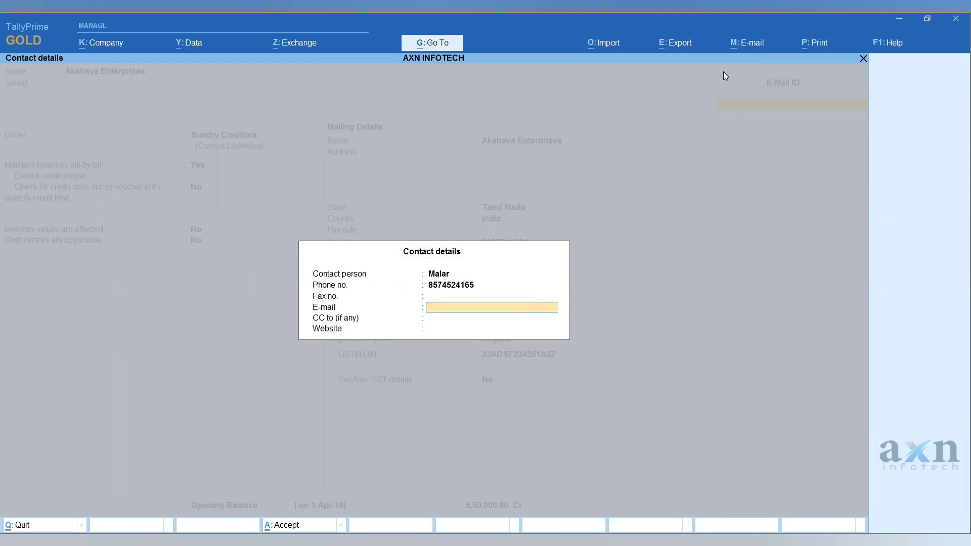